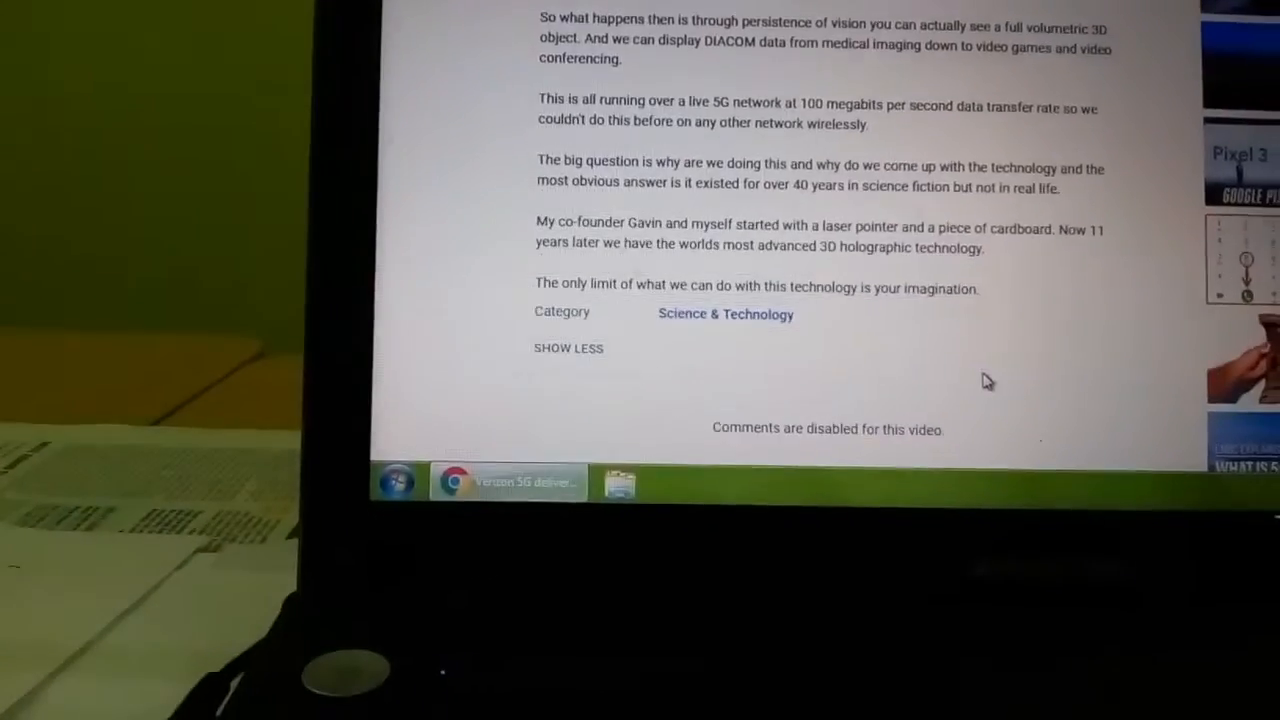
scroll("up", 3)
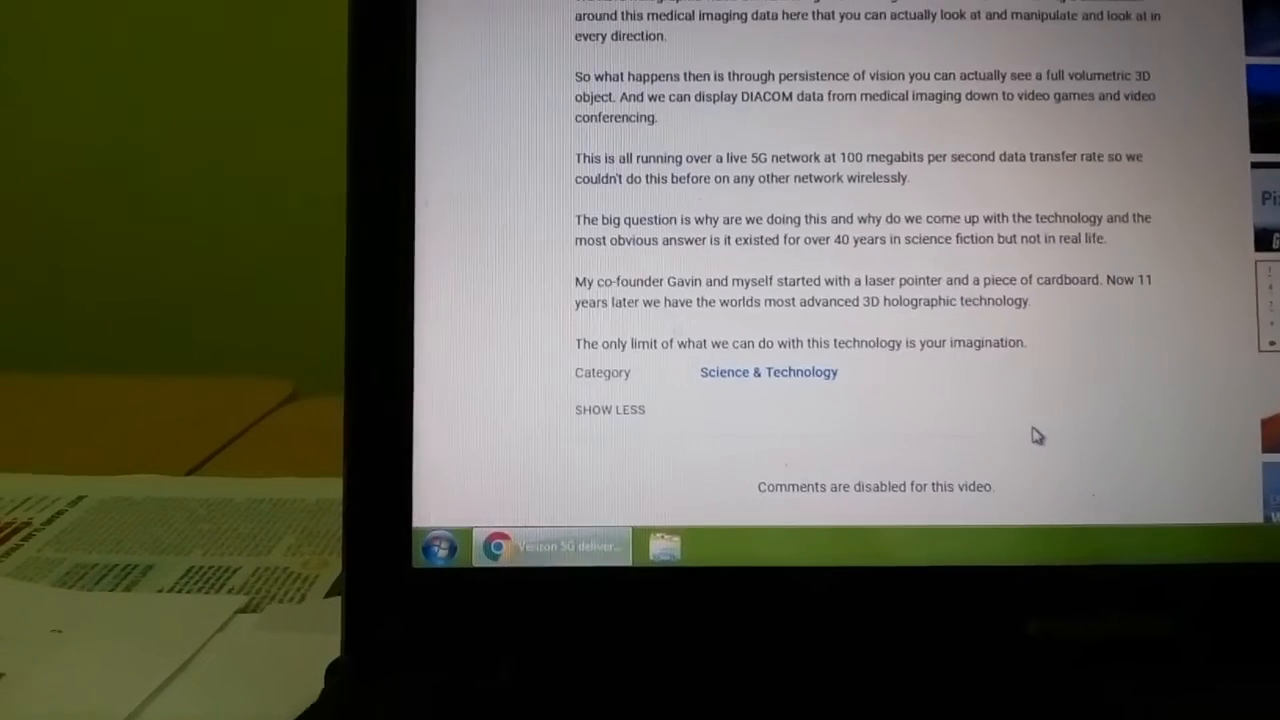
scroll("up", 3)
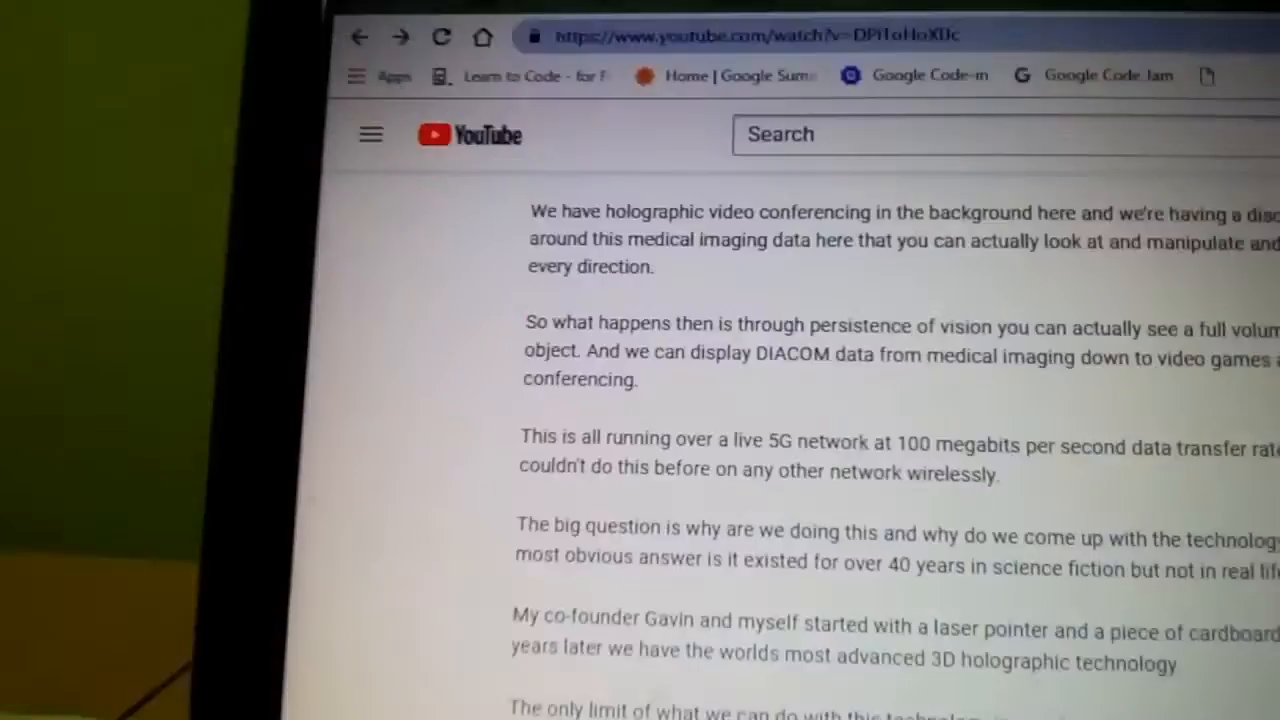
scroll("down", 3)
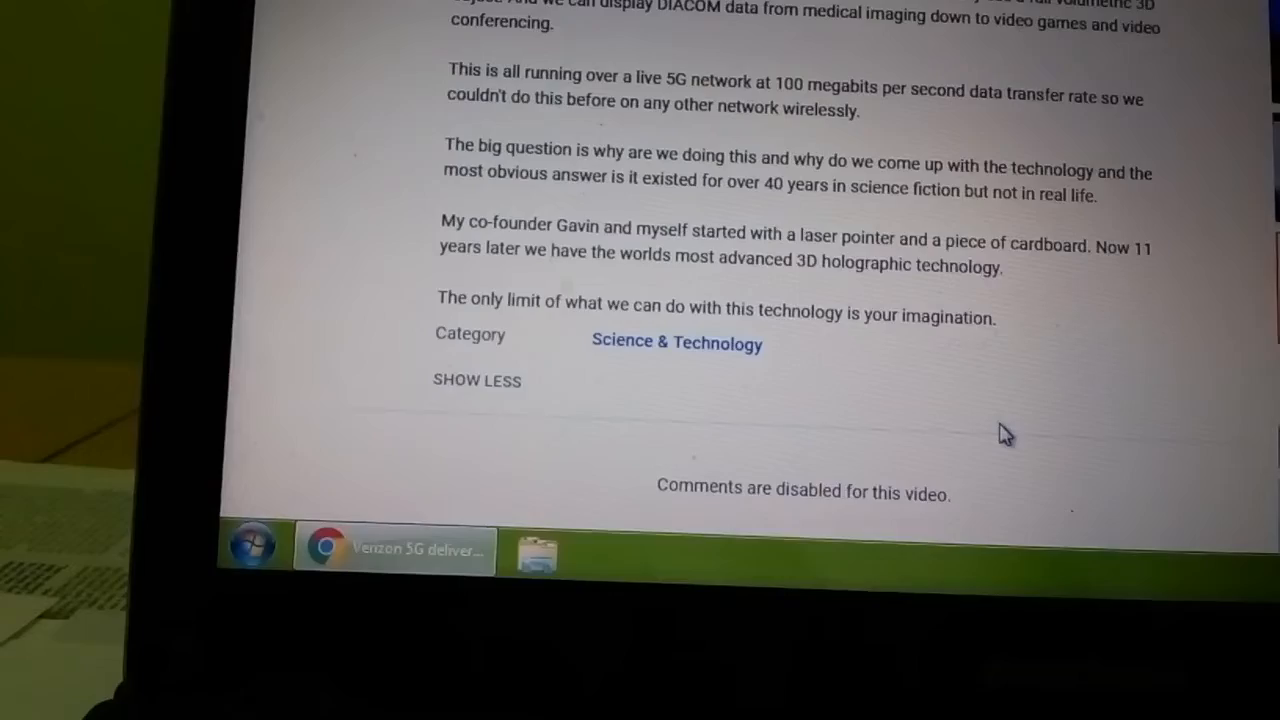
scroll("up", 3)
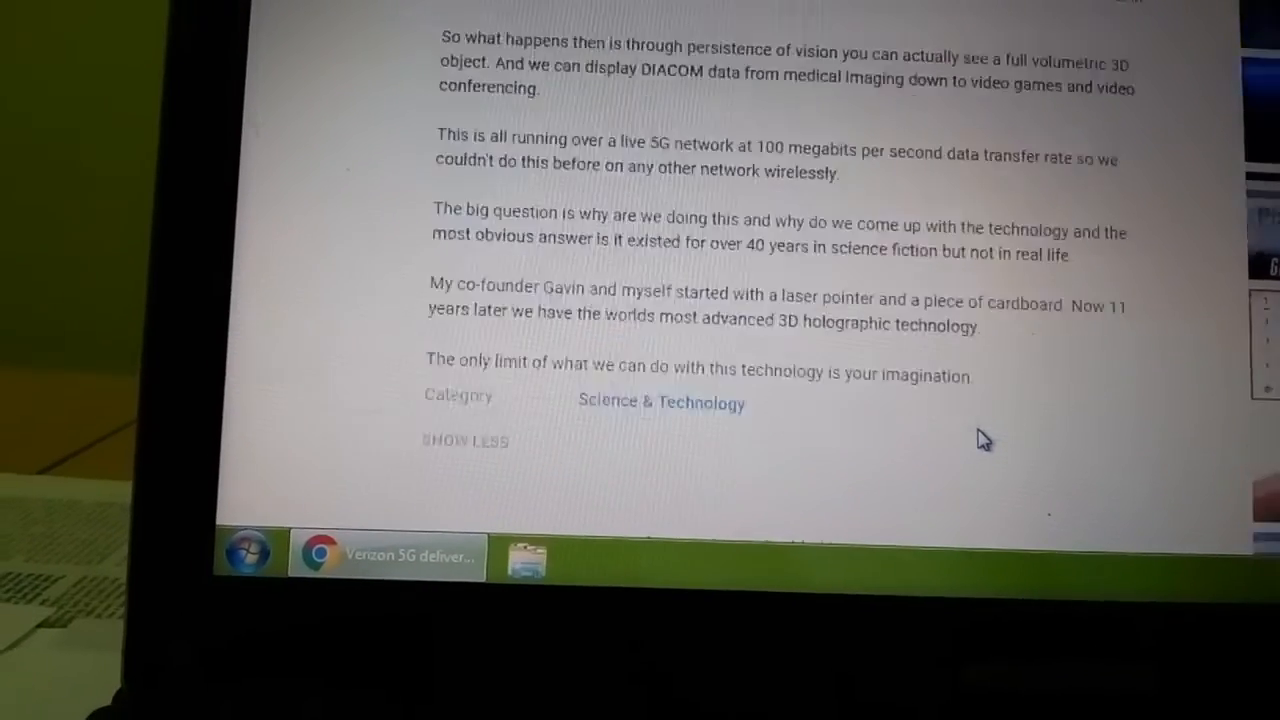
scroll("down", 3)
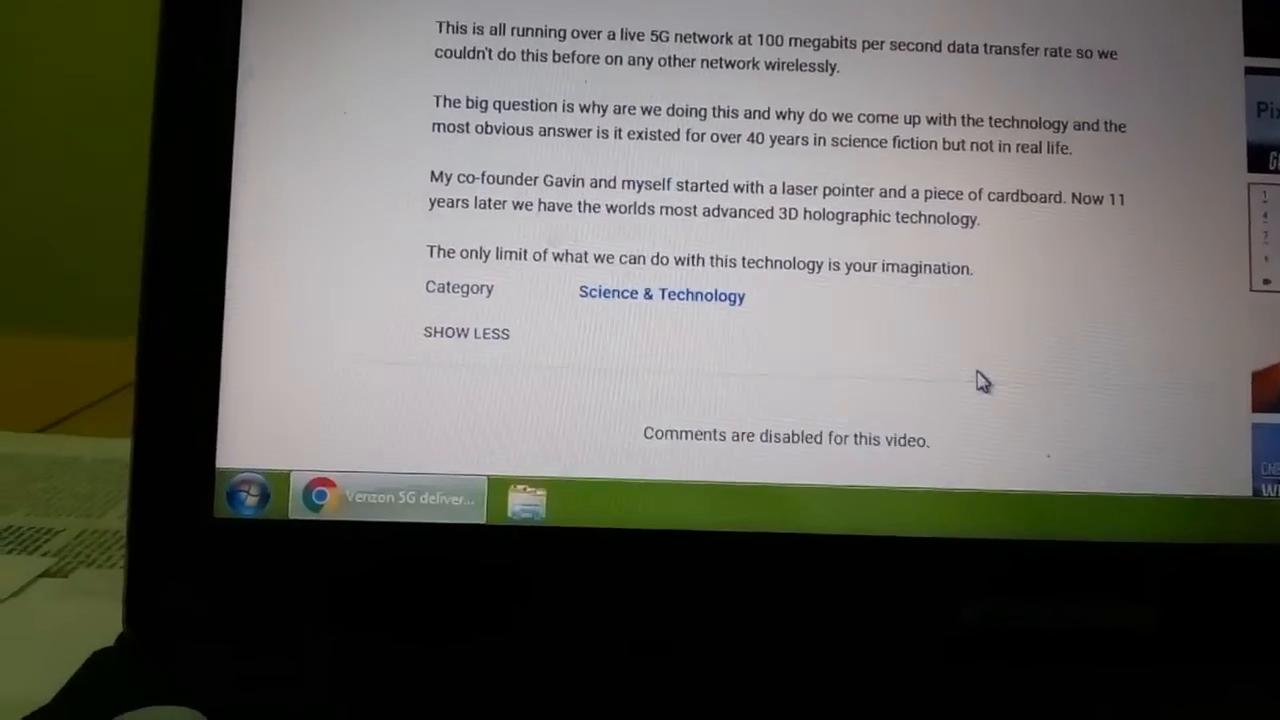